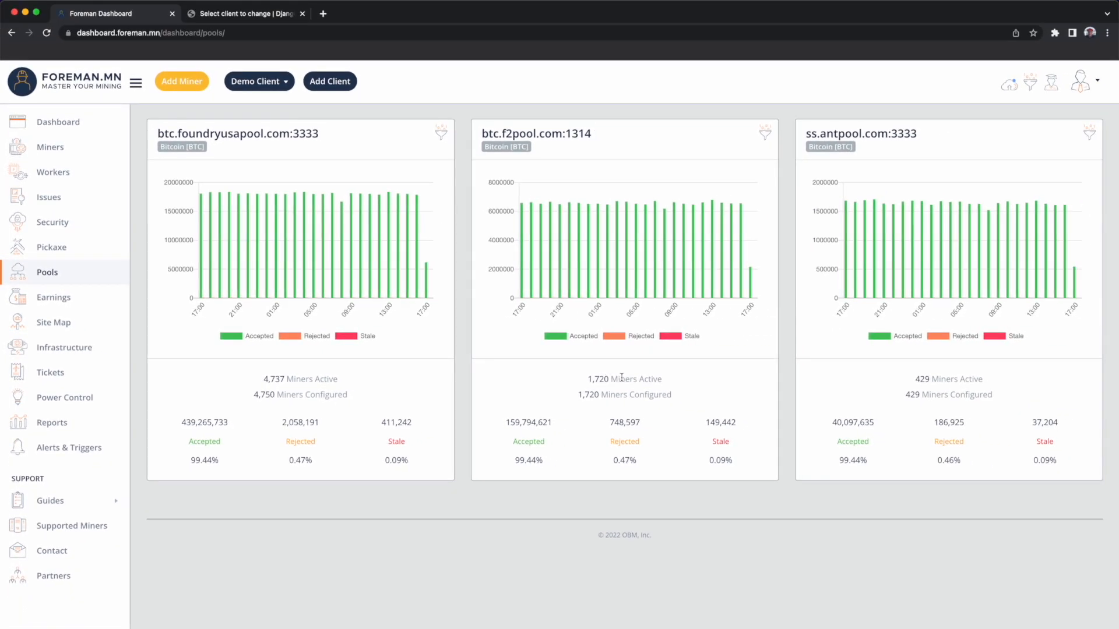
{"action": "mouse_move", "coordinate": [859, 370]}
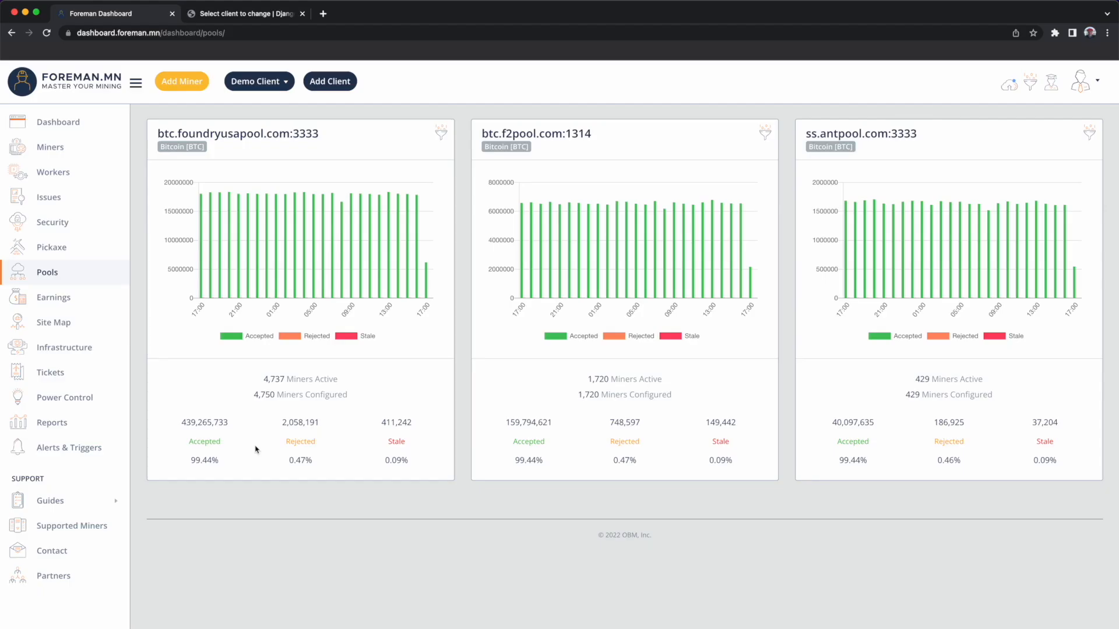
{"action": "mouse_move", "coordinate": [292, 351]}
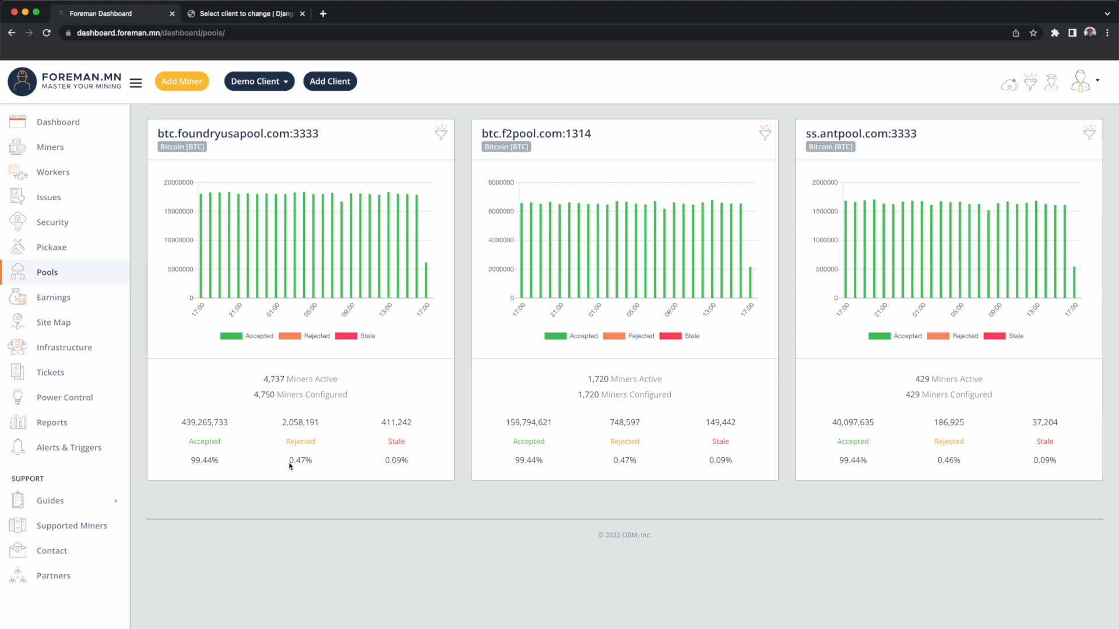
{"action": "mouse_move", "coordinate": [335, 464]}
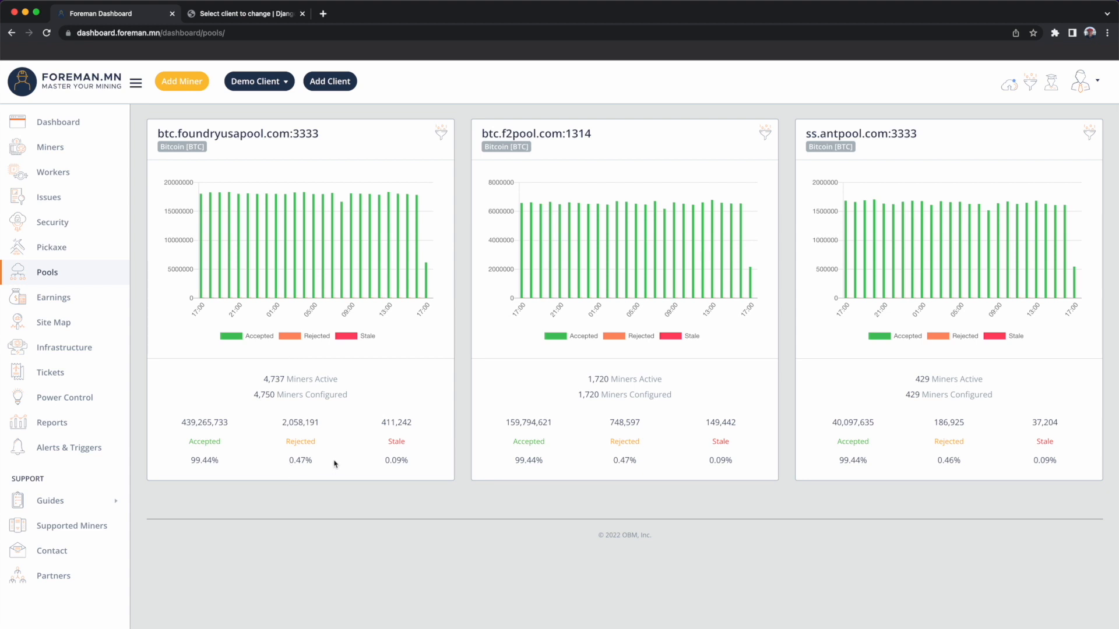
{"action": "mouse_move", "coordinate": [352, 469]}
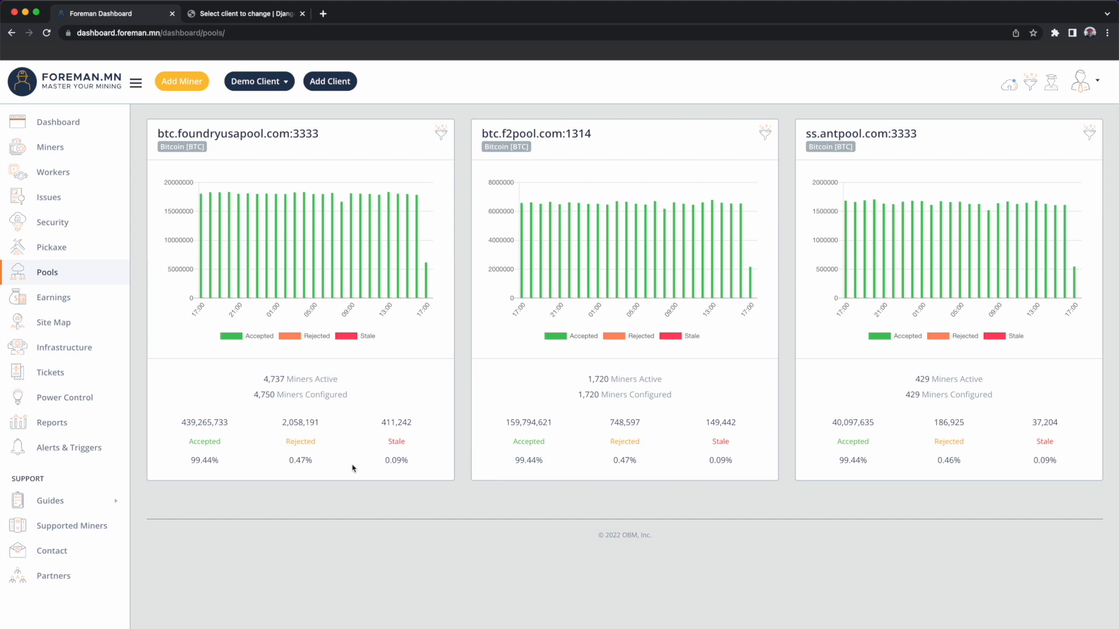
{"action": "mouse_move", "coordinate": [318, 465]}
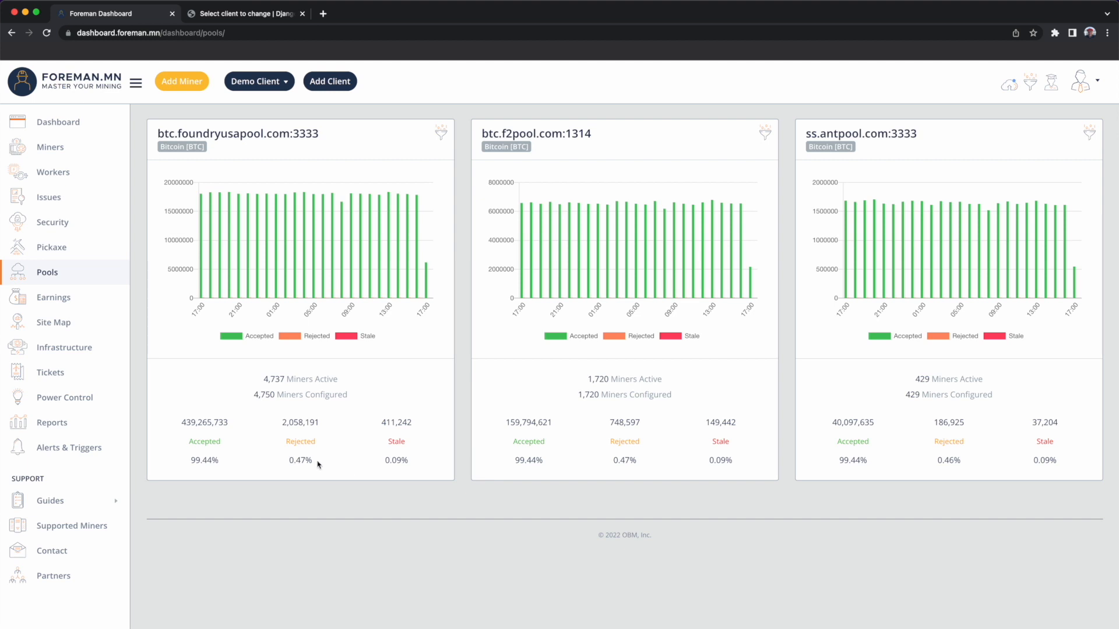
{"action": "mouse_move", "coordinate": [387, 460]}
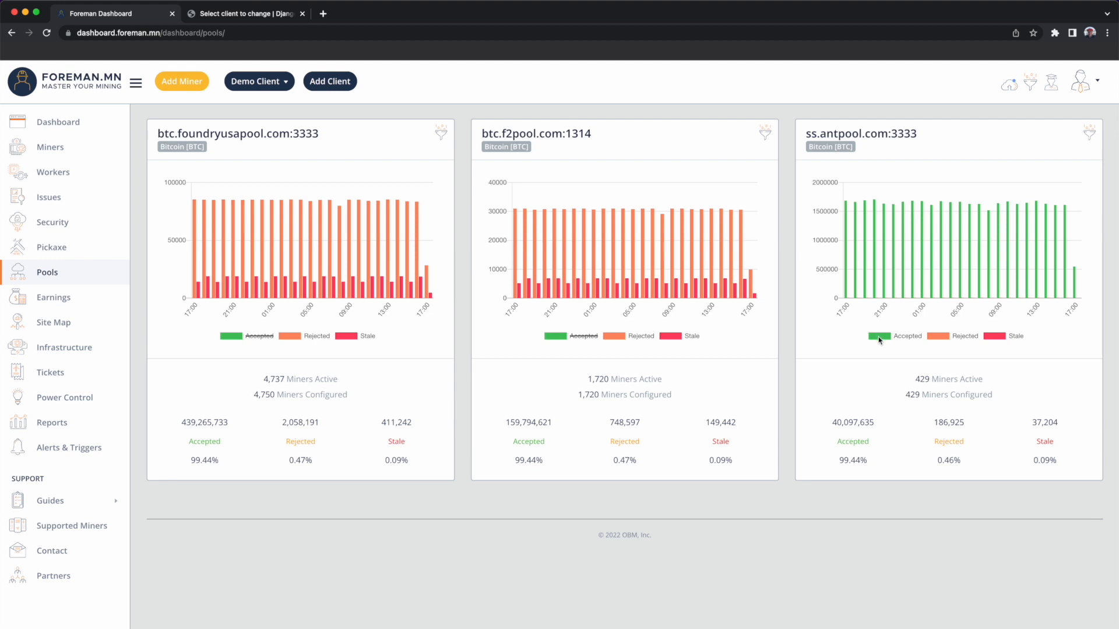
Hide the Accepted series in the ss.antpool.com:3333 and btc.foundryusapool.com:3333 charts
{"action": "left_click", "coordinate": [880, 336]}
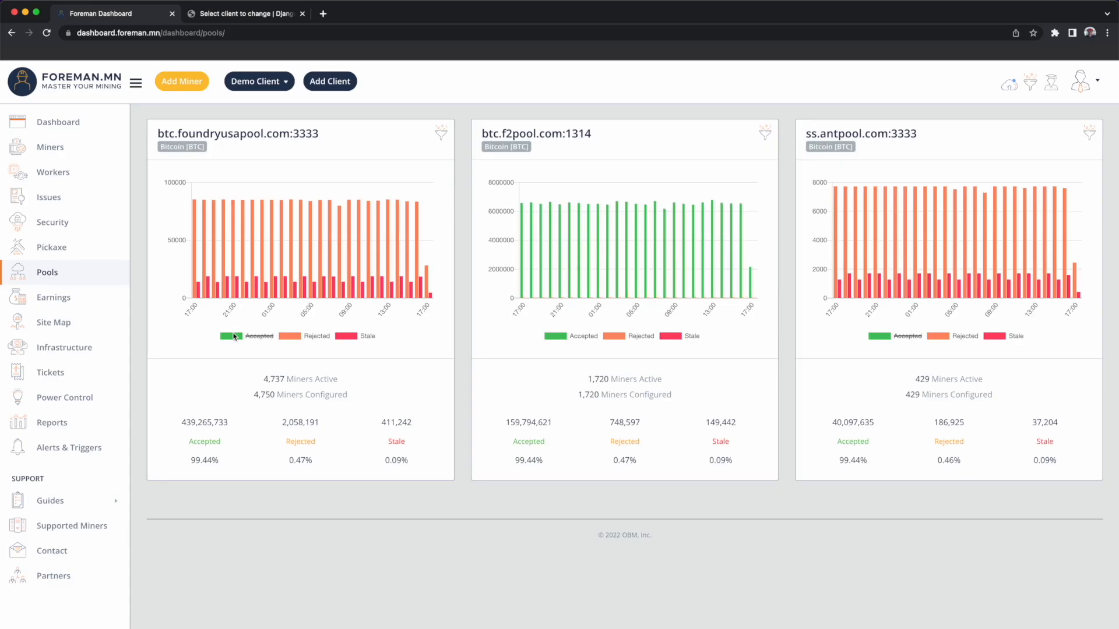
{"action": "left_click", "coordinate": [230, 336]}
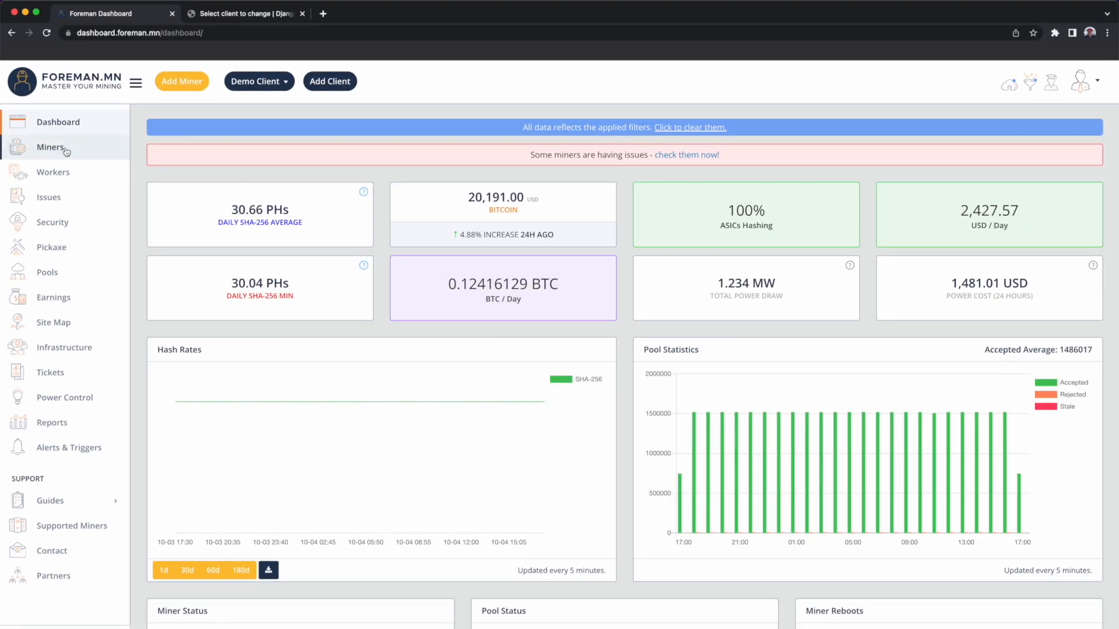
Go to the Miners list from the left sidebar
{"action": "left_click", "coordinate": [50, 147]}
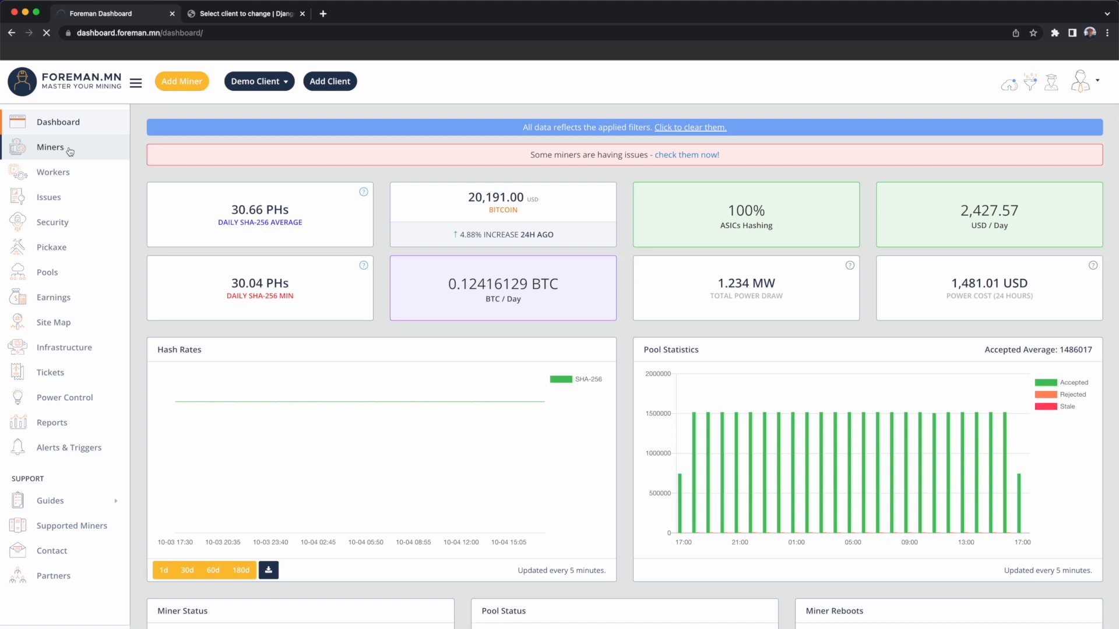
Select all 429 filtered miners and open the Edit Miners dialog for them
{"action": "left_click", "coordinate": [60, 147]}
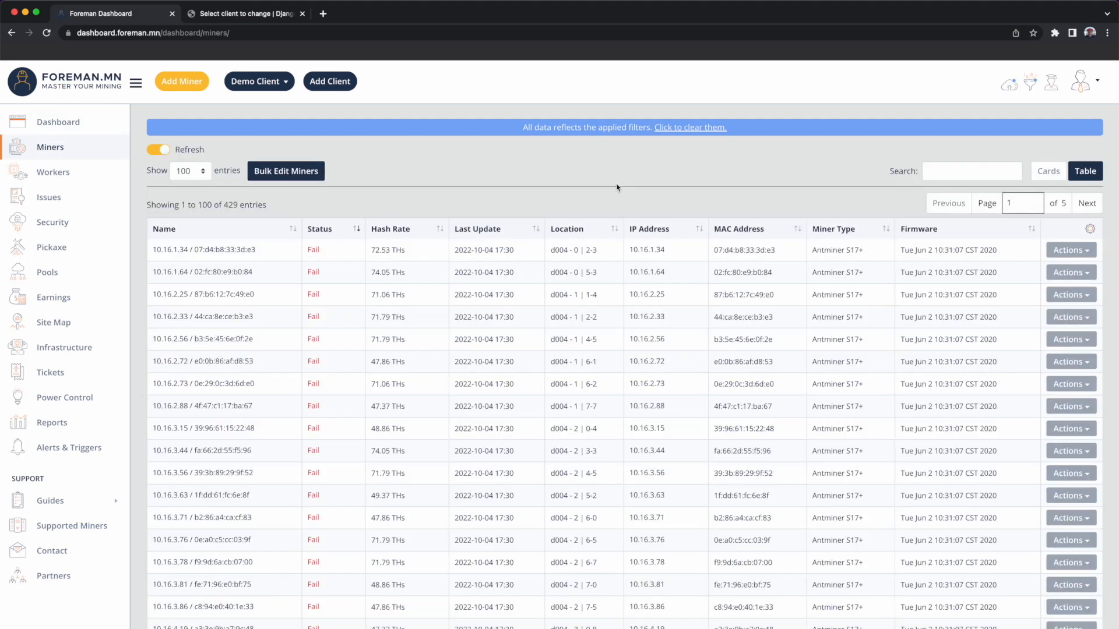
{"action": "mouse_move", "coordinate": [242, 194]}
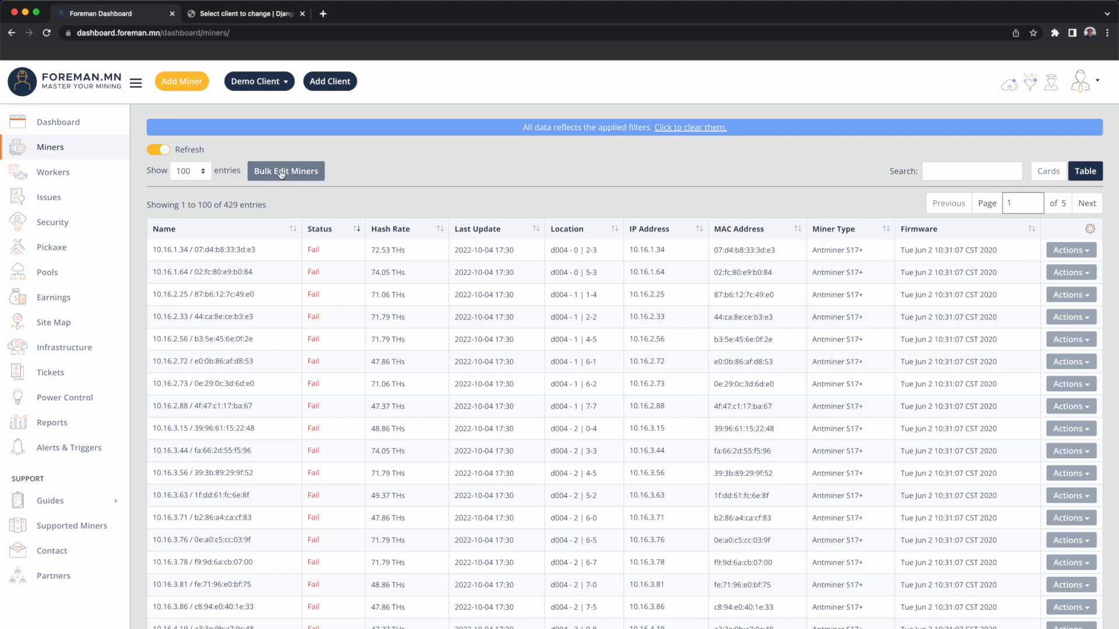
{"action": "left_click", "coordinate": [285, 171]}
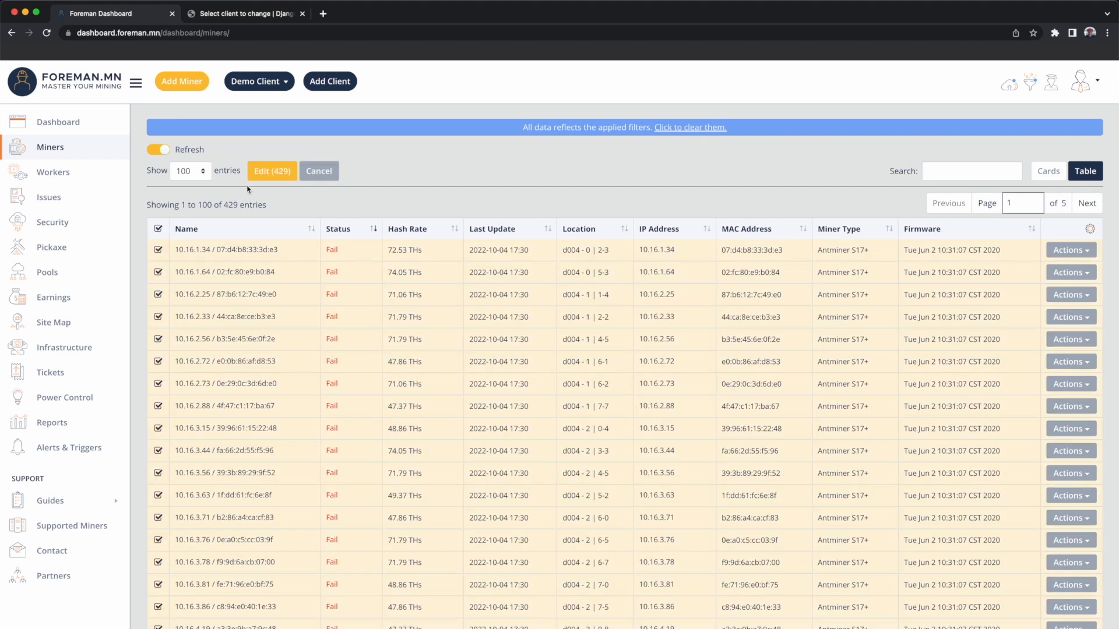
{"action": "left_click", "coordinate": [272, 171]}
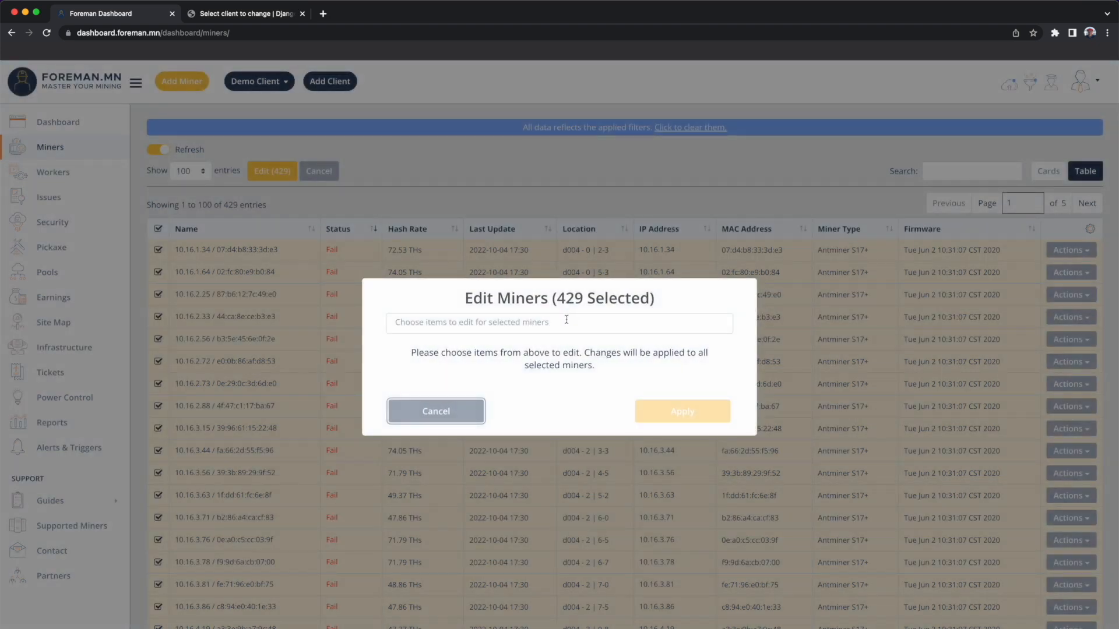